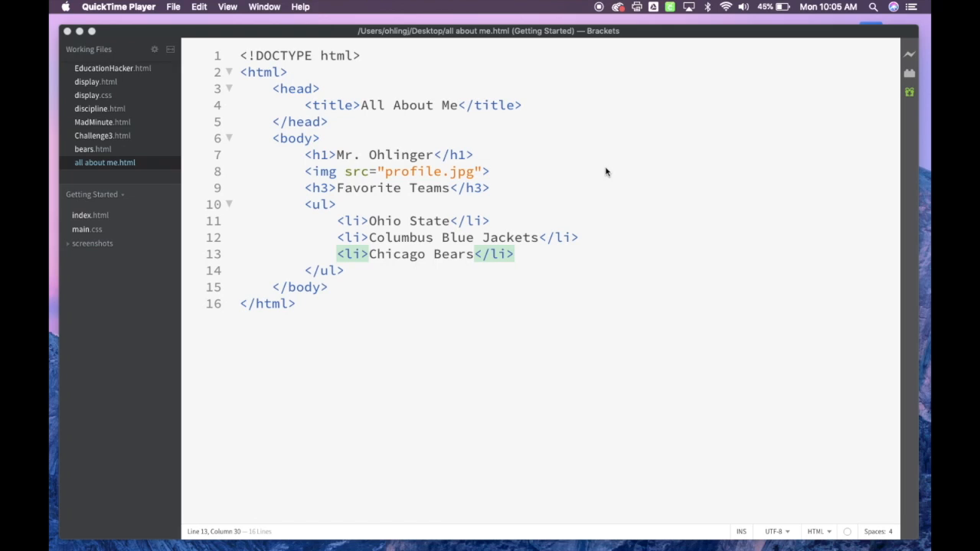
pyautogui.moveTo(442, 184)
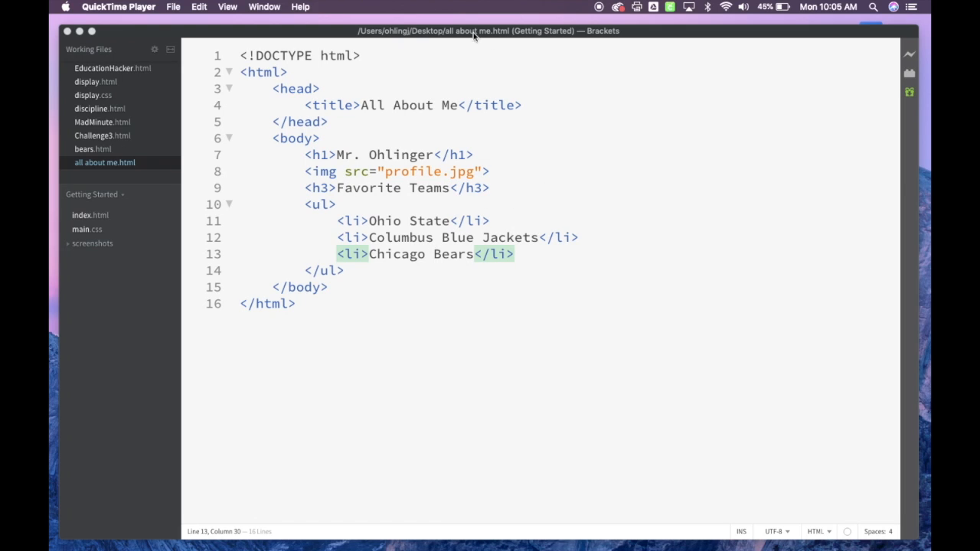
pyautogui.moveTo(383, 303)
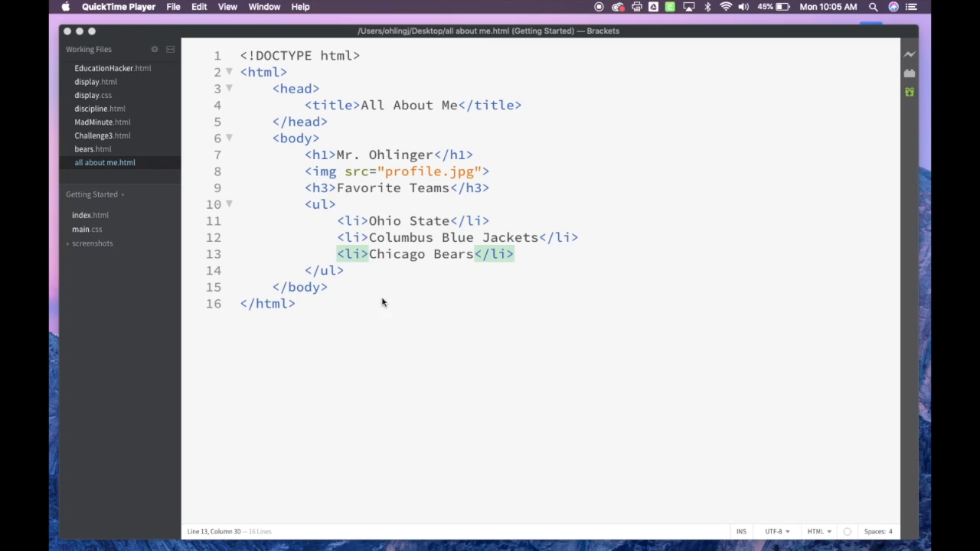
pyautogui.moveTo(459, 43)
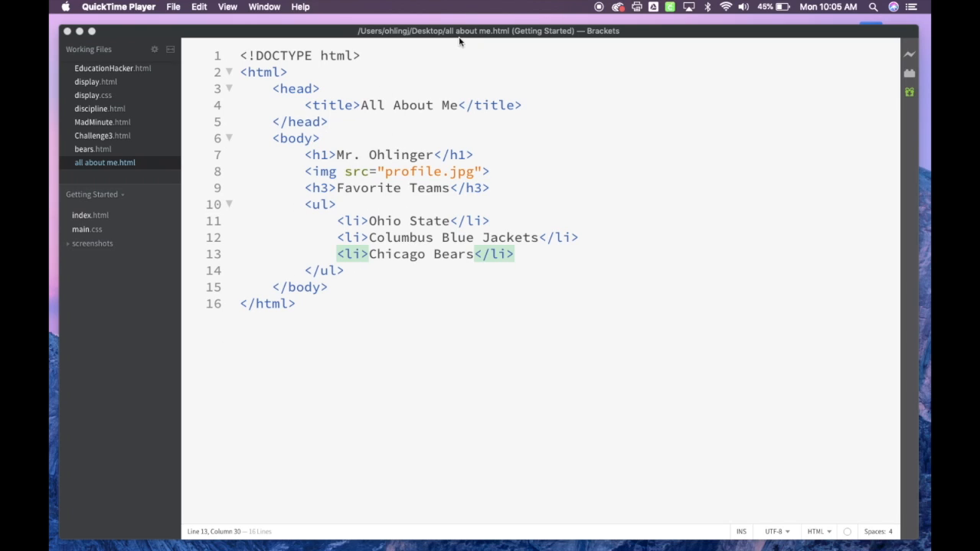
pyautogui.moveTo(475, 40)
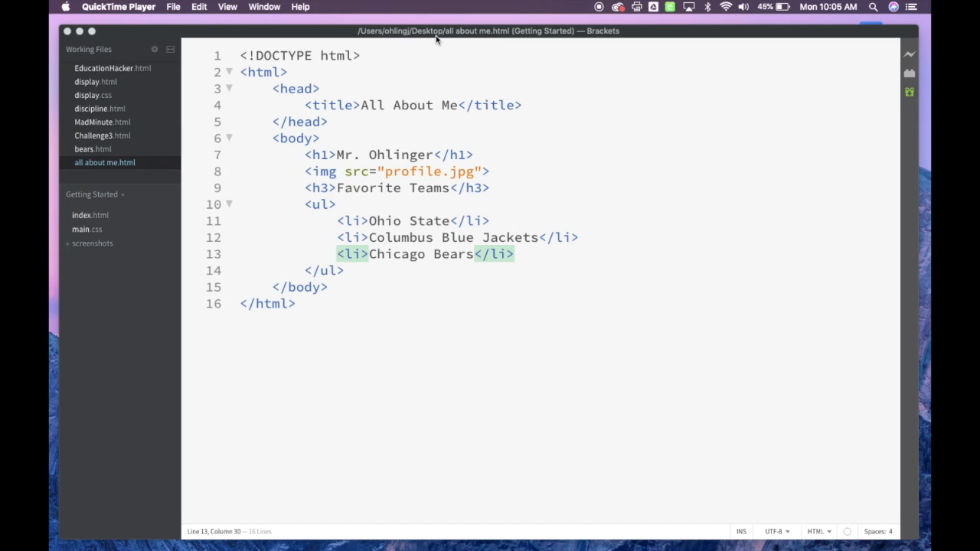
pyautogui.moveTo(227, 129)
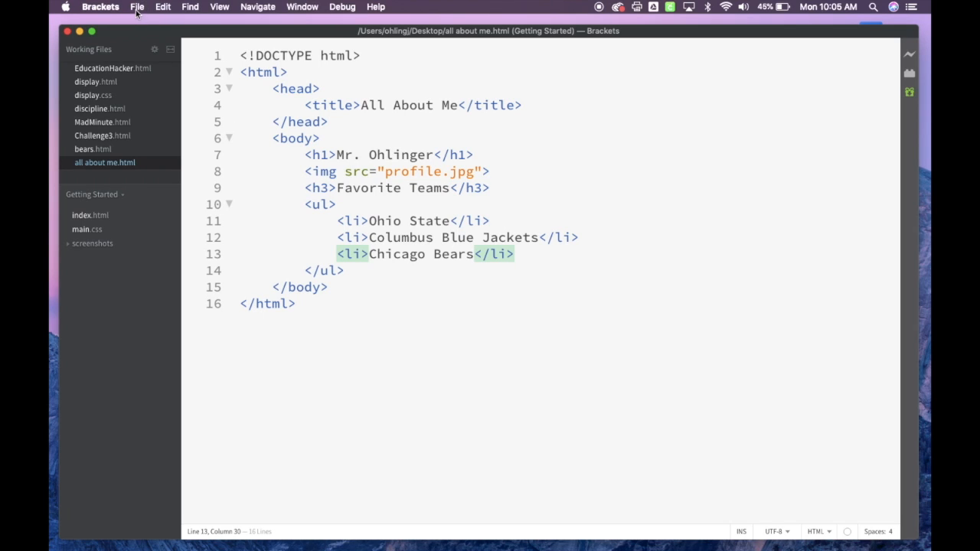
# Create a new blank untitled document from the File menu
pyautogui.click(136, 6)
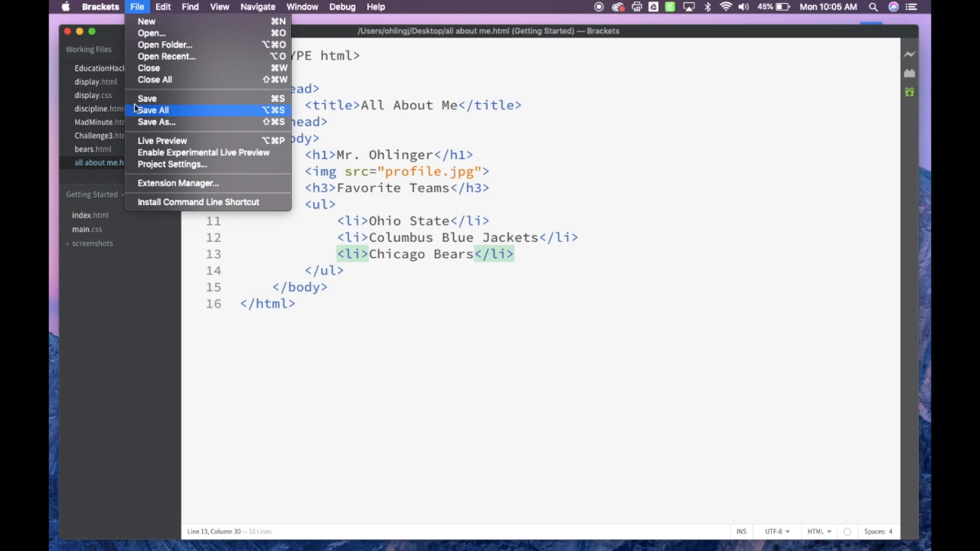
pyautogui.moveTo(146, 21)
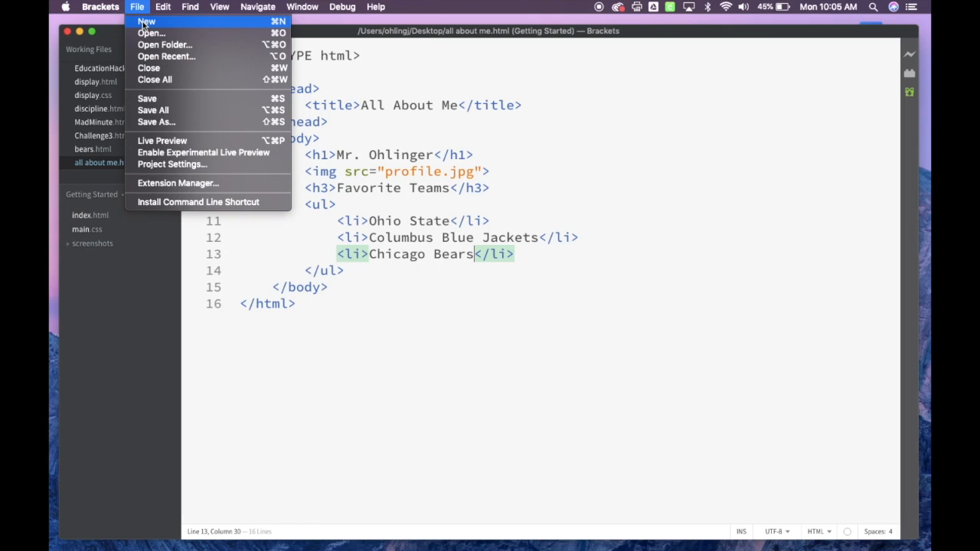
pyautogui.click(146, 21)
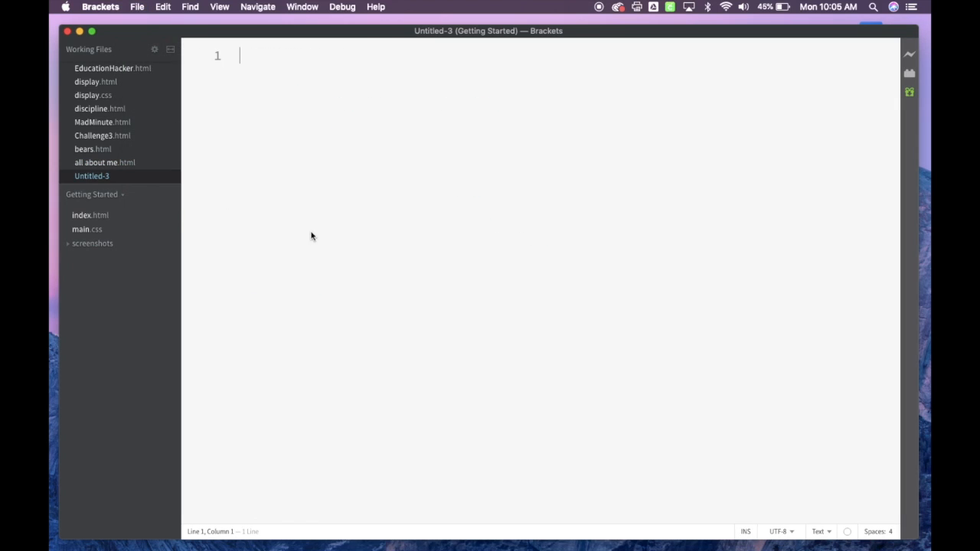
pyautogui.moveTo(300, 220)
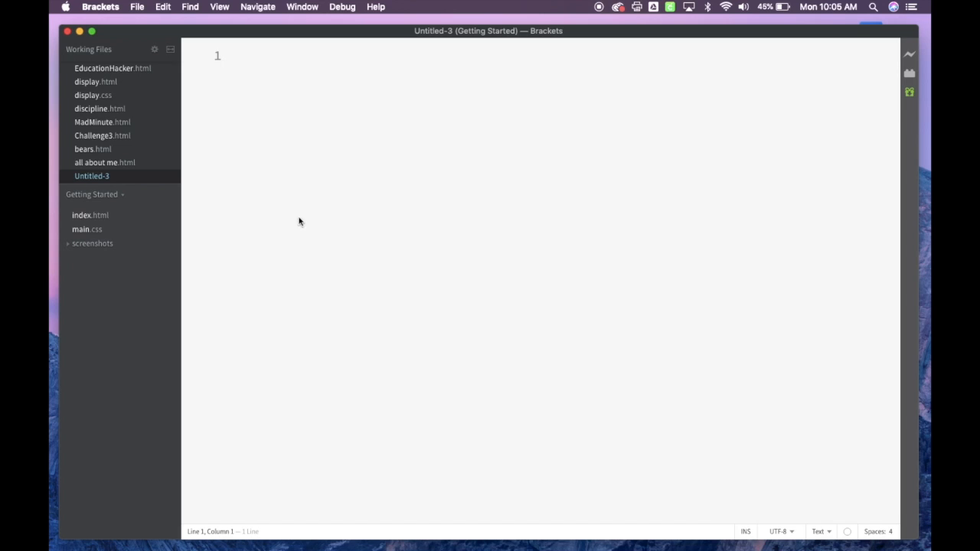
pyautogui.moveTo(283, 208)
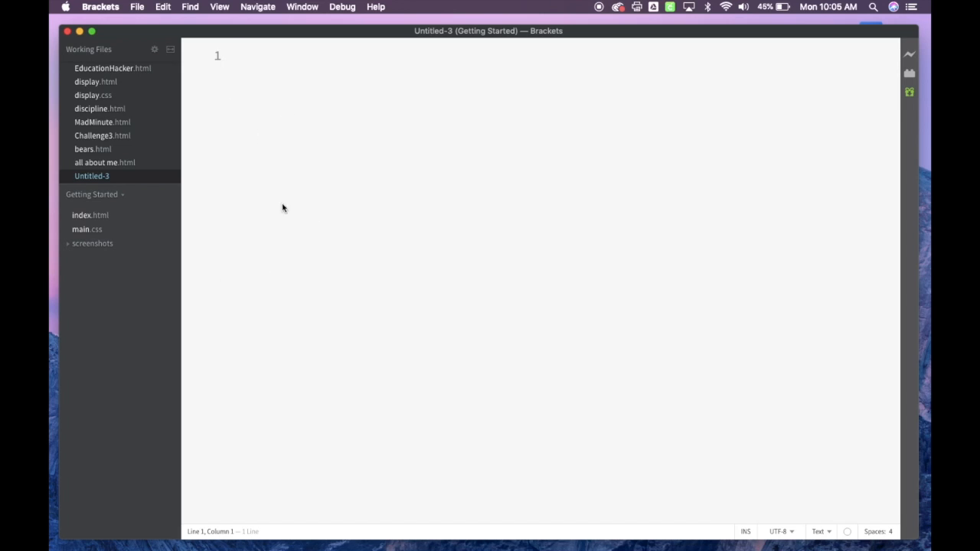
# Save the new document to the Desktop as 'all about me.css'
pyautogui.click(136, 6)
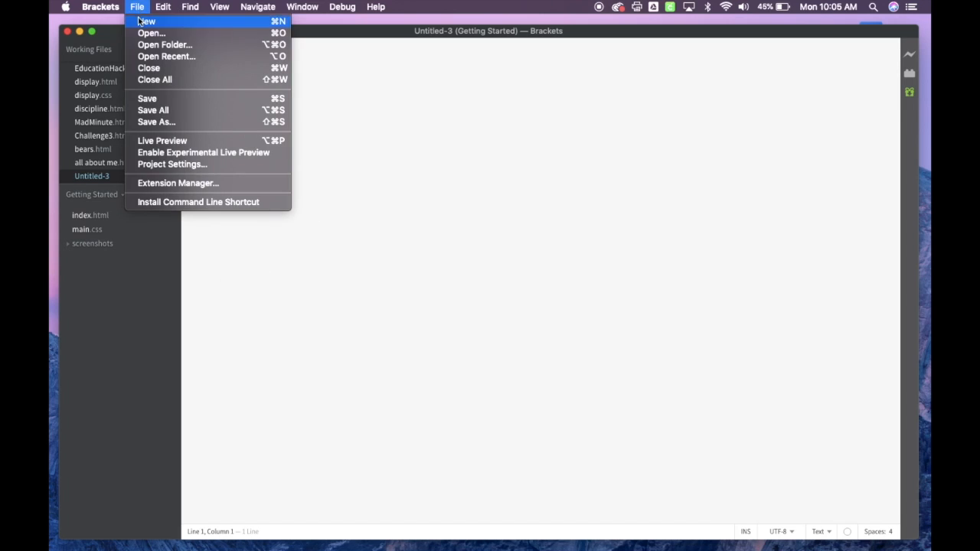
pyautogui.moveTo(156, 123)
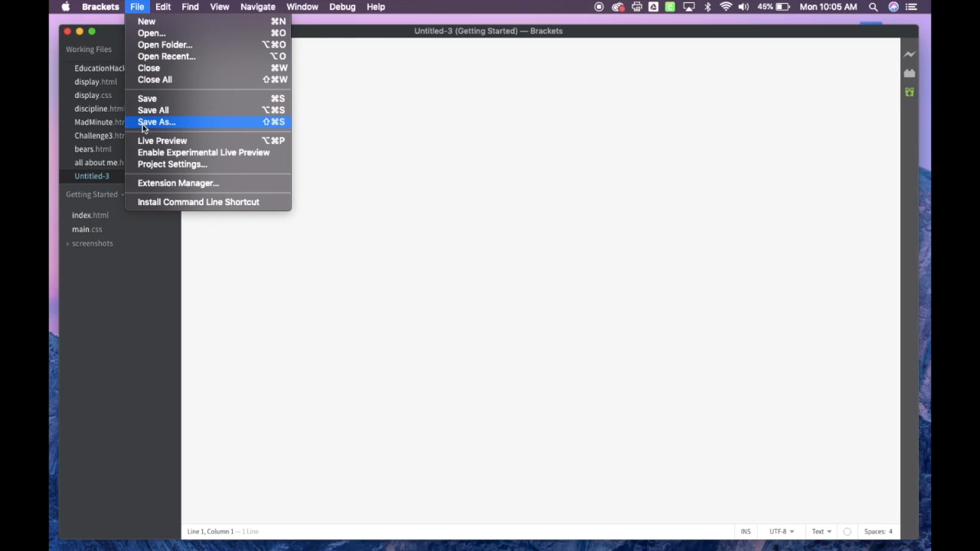
pyautogui.click(156, 122)
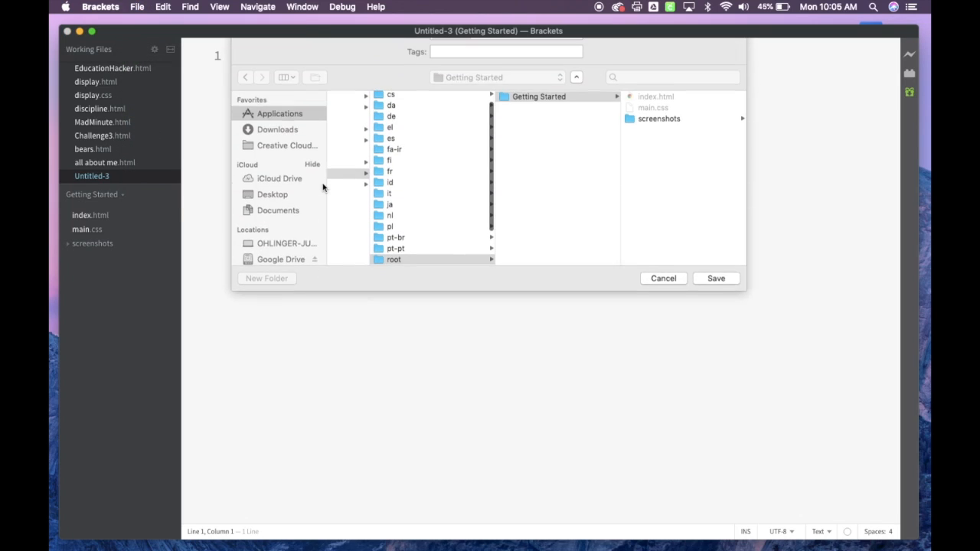
pyautogui.click(273, 214)
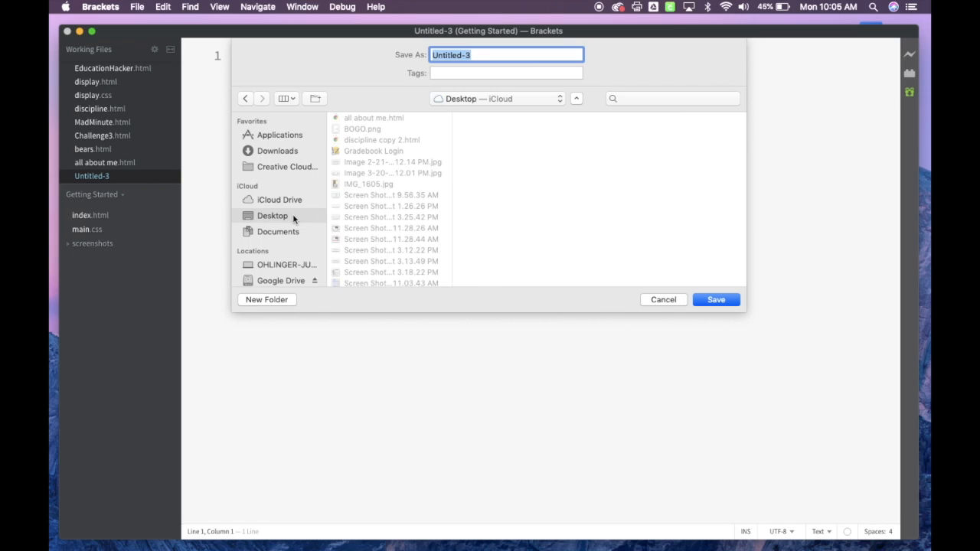
pyautogui.moveTo(266, 211)
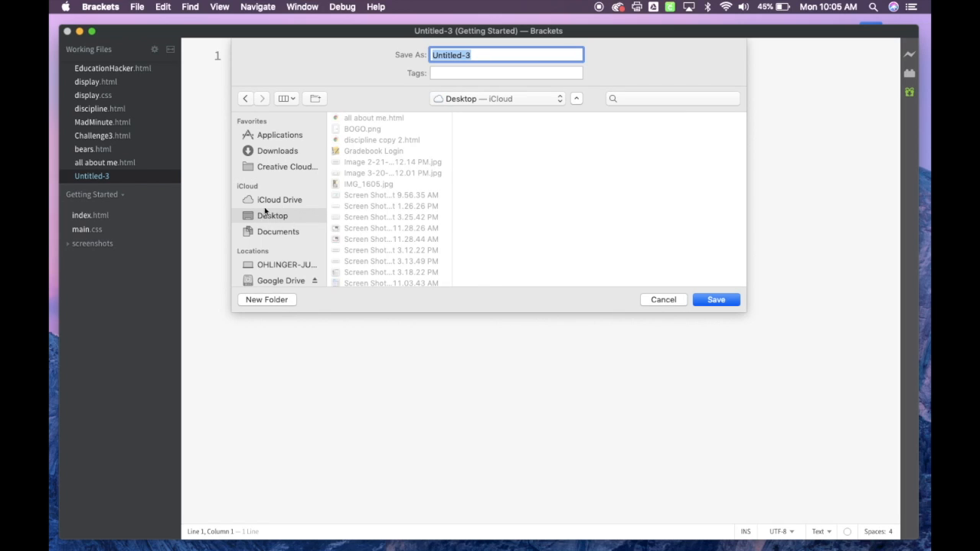
pyautogui.moveTo(251, 221)
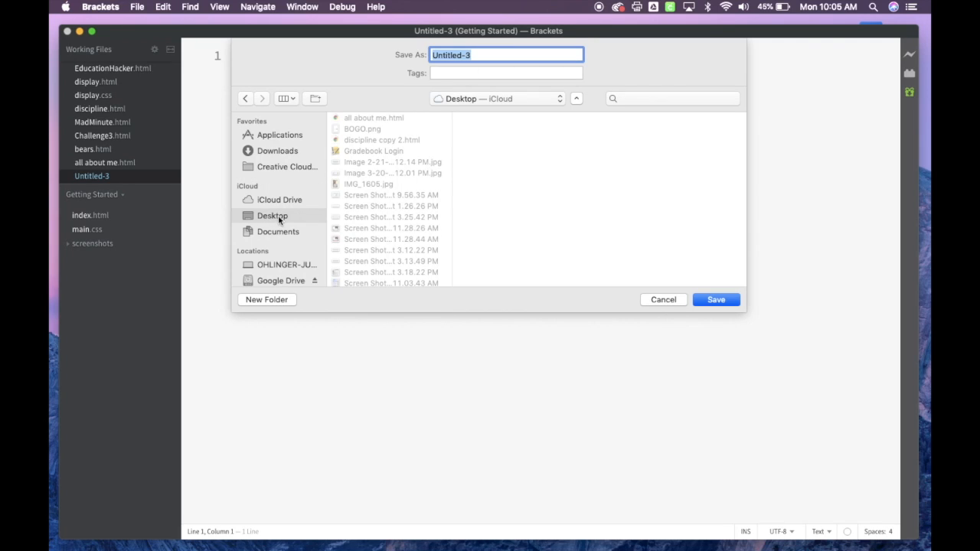
pyautogui.moveTo(271, 218)
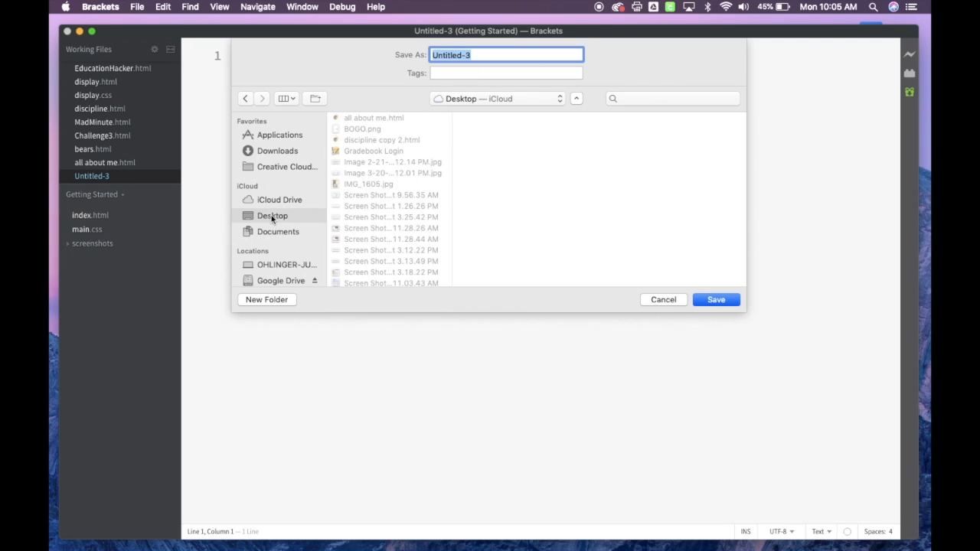
pyautogui.write('all about')
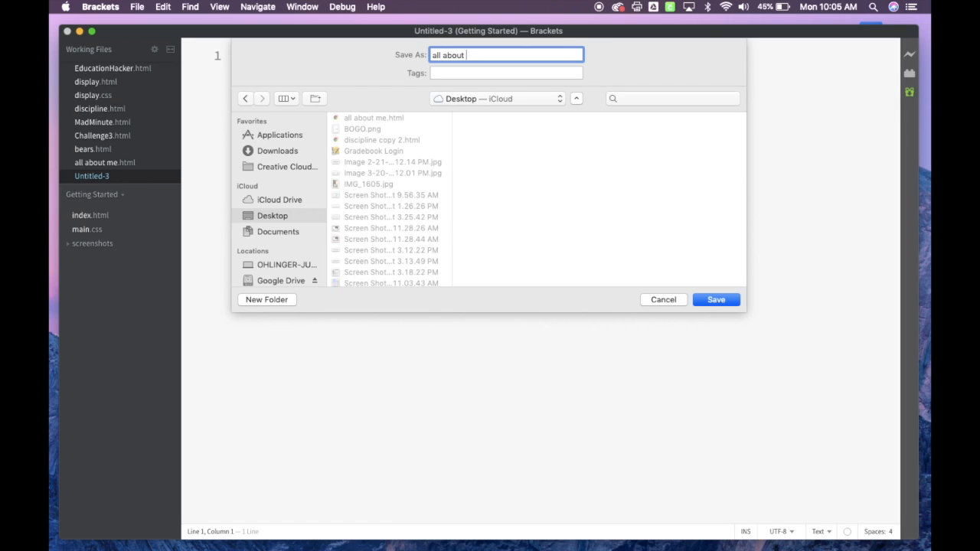
pyautogui.write('me.css')
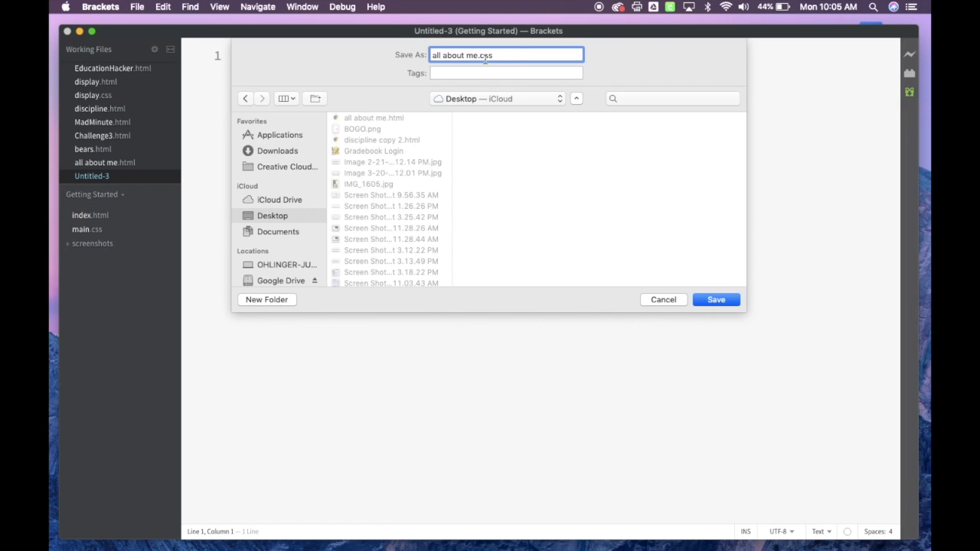
pyautogui.moveTo(482, 63)
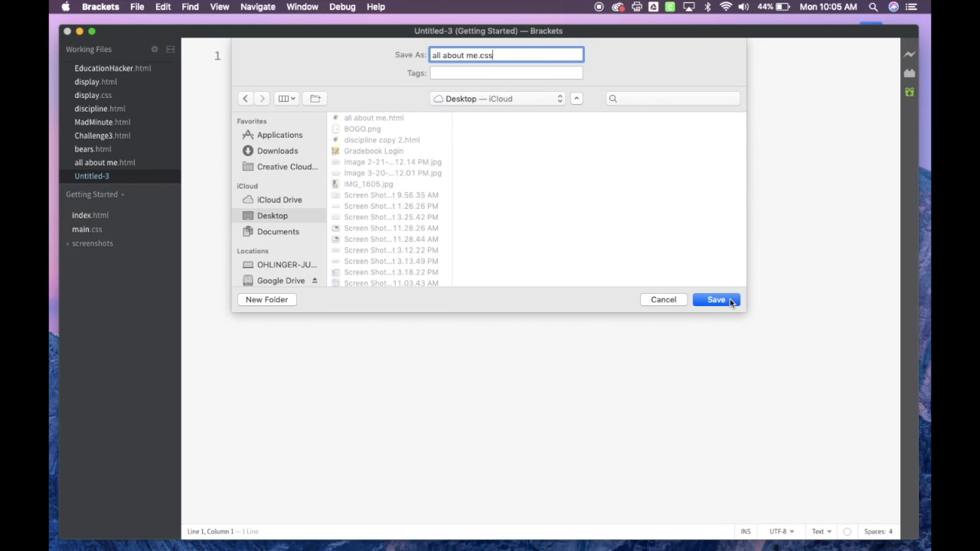
pyautogui.click(717, 298)
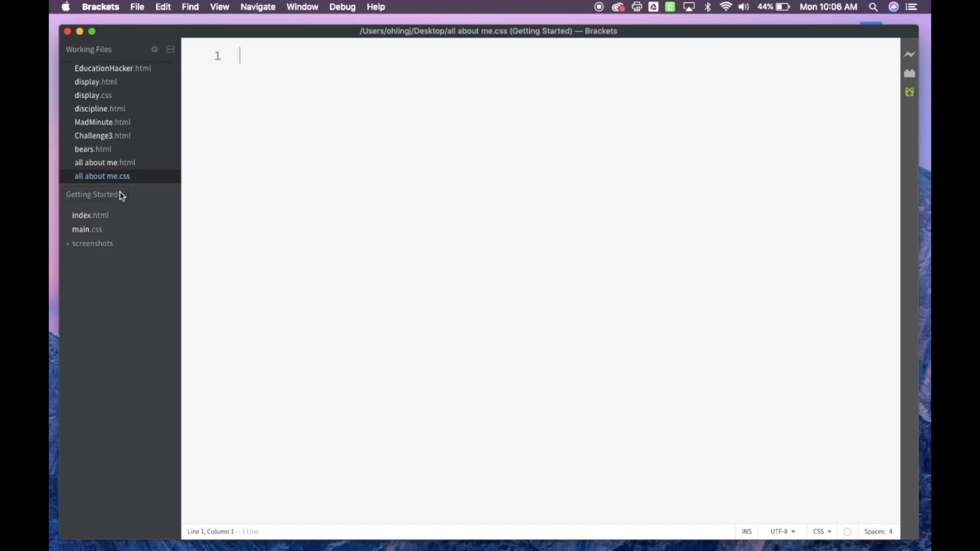
pyautogui.moveTo(101, 163)
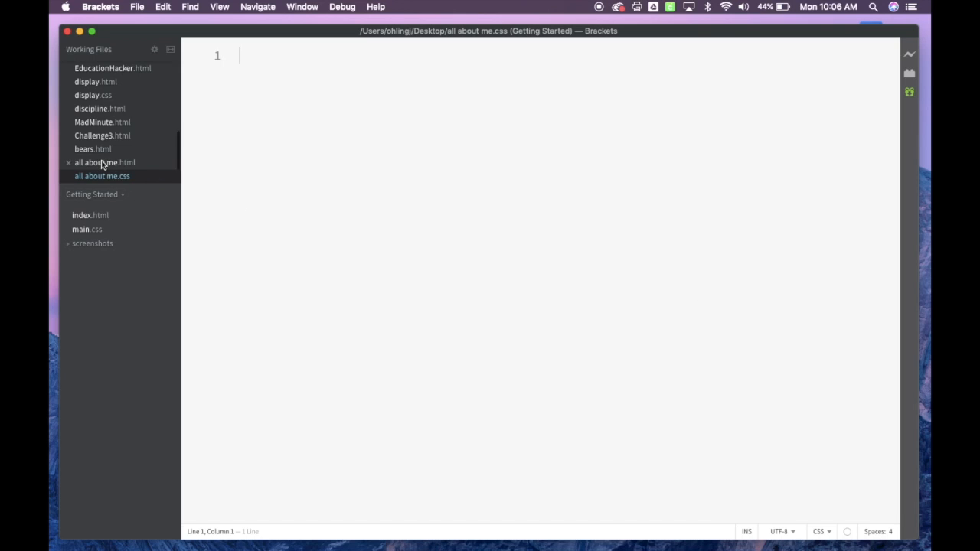
# In all about me.html's head, start a link tag with href pointing to all about me.css
pyautogui.click(105, 162)
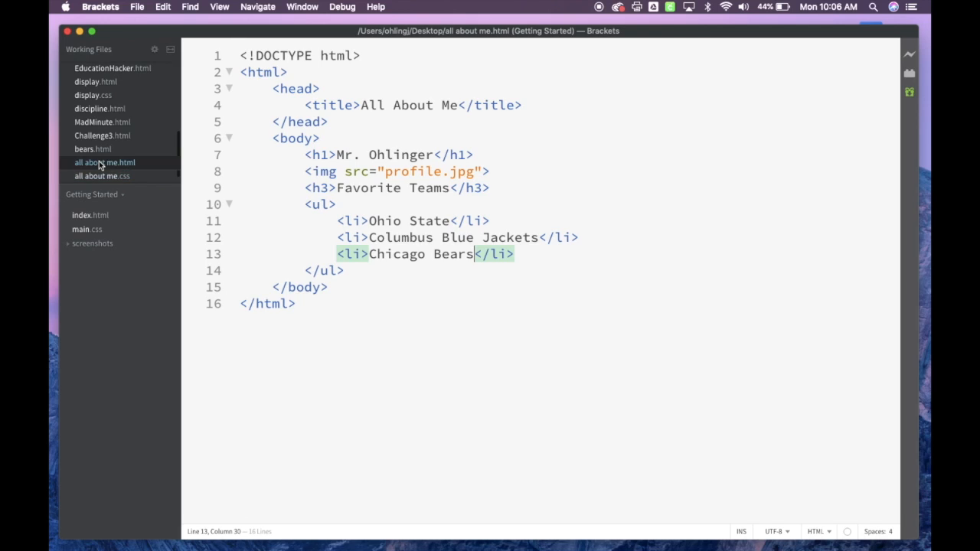
pyautogui.moveTo(101, 170)
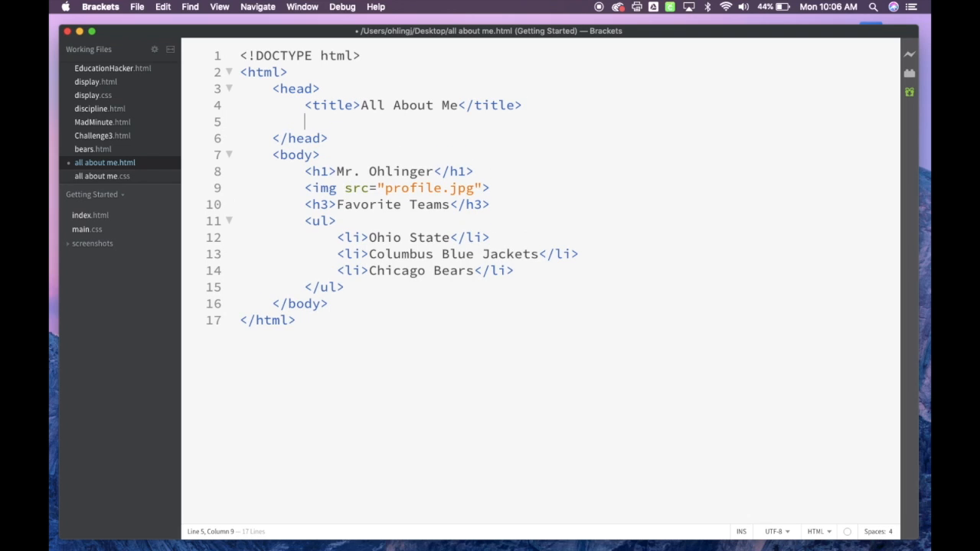
pyautogui.write('<link')
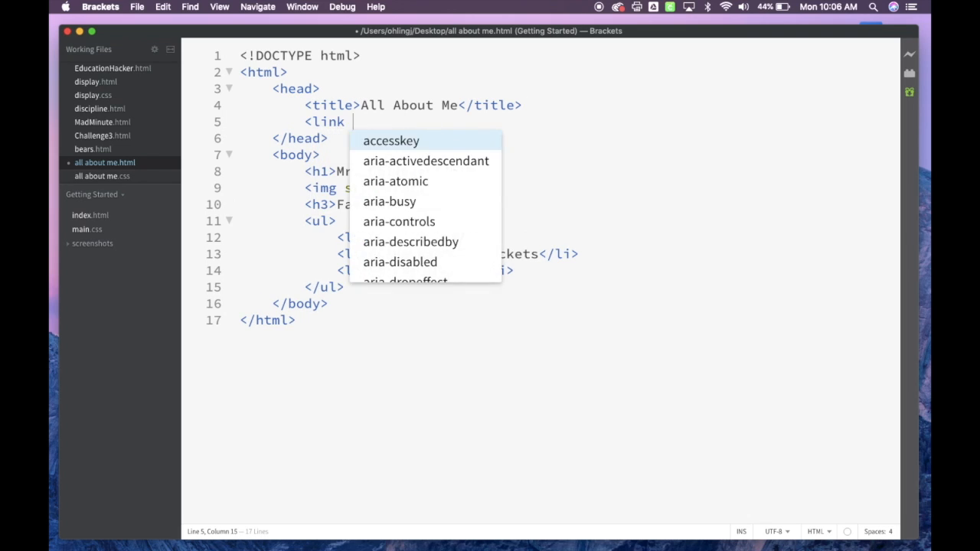
pyautogui.write('h')
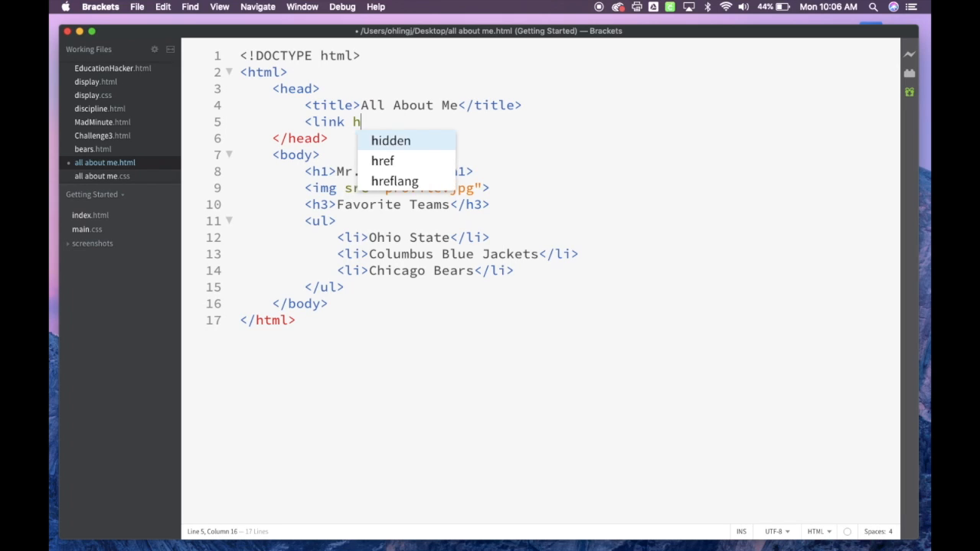
pyautogui.write('ref="a')
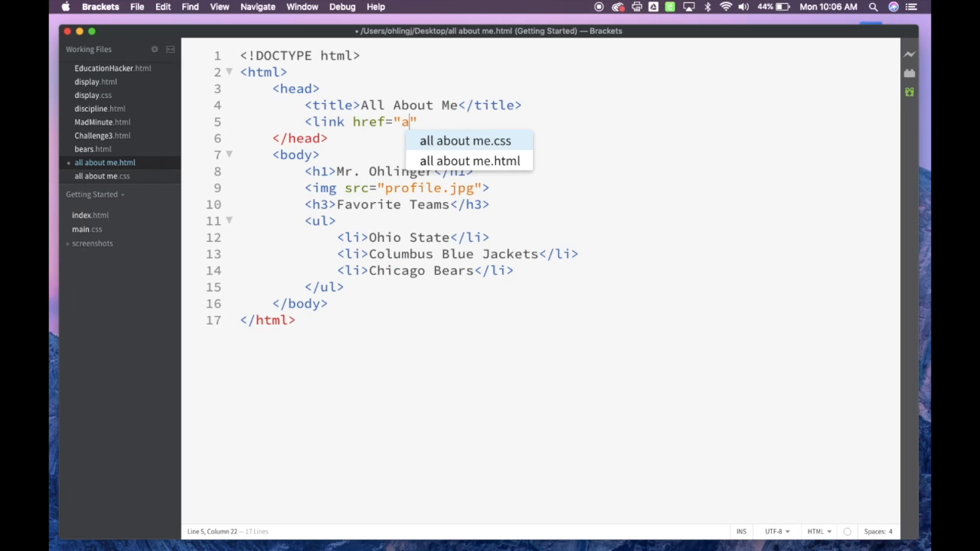
pyautogui.moveTo(439, 144)
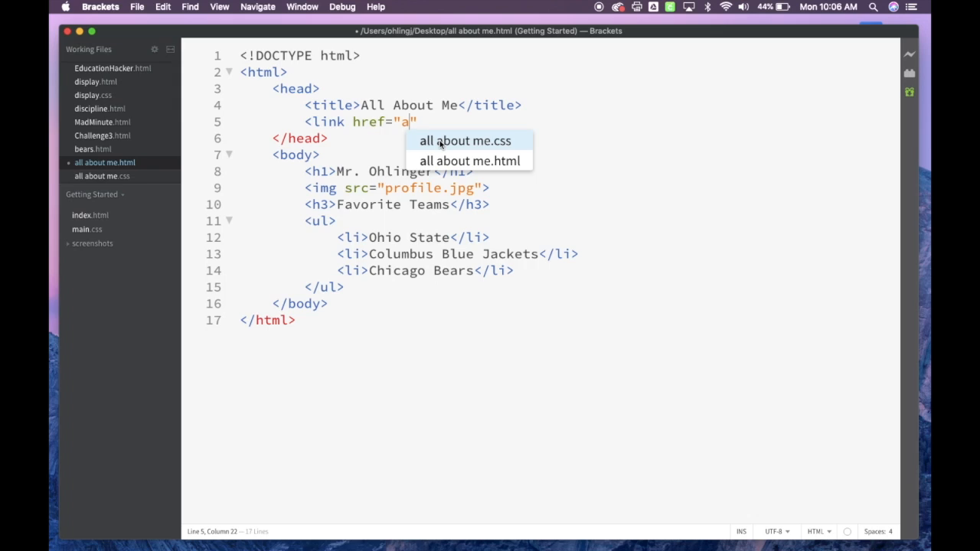
pyautogui.click(466, 141)
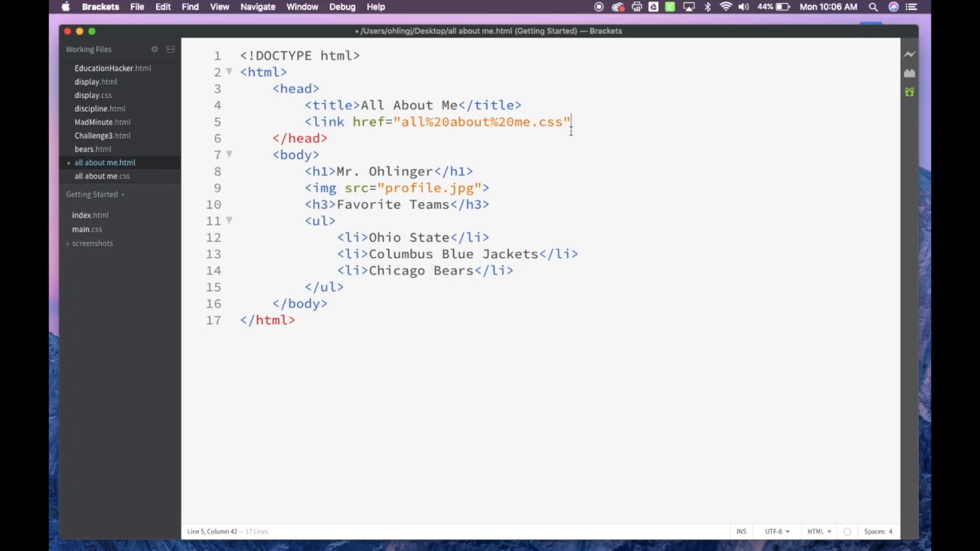
# Complete the link tag with type text/css and rel stylesheet
pyautogui.write('type="text/css')
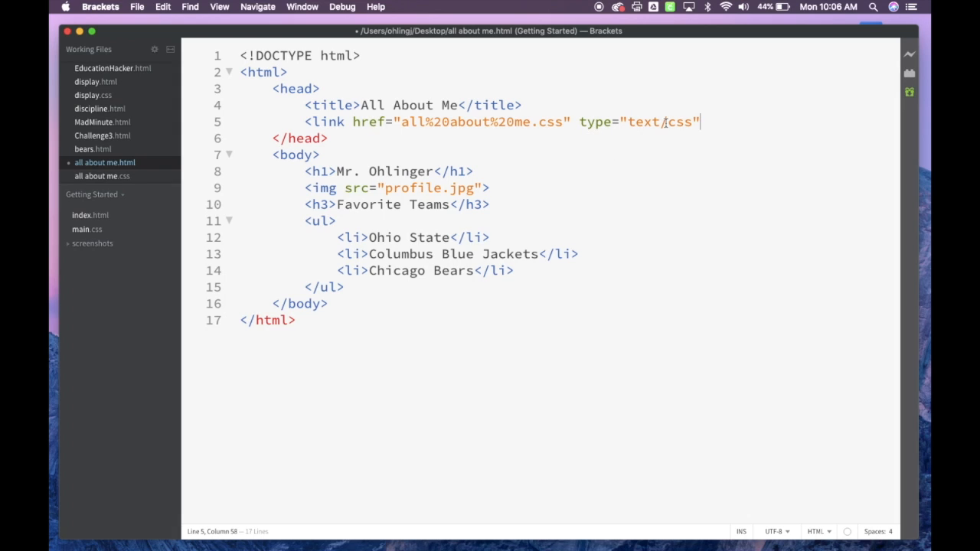
pyautogui.write('rel')
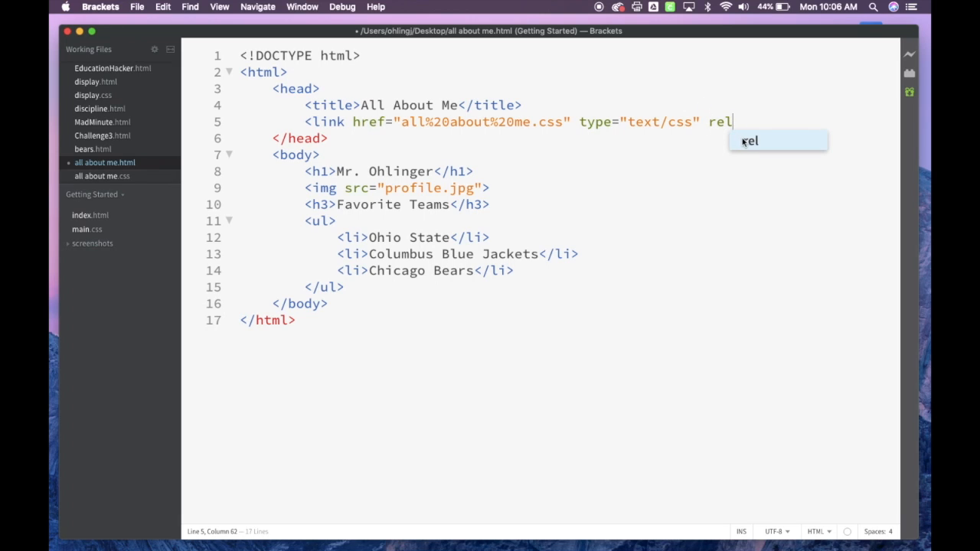
pyautogui.write('="s')
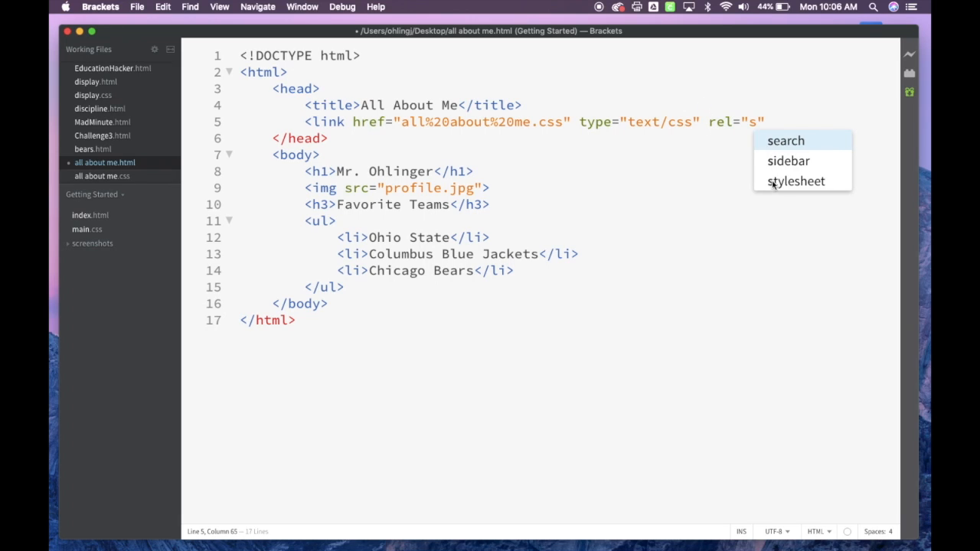
pyautogui.click(796, 181)
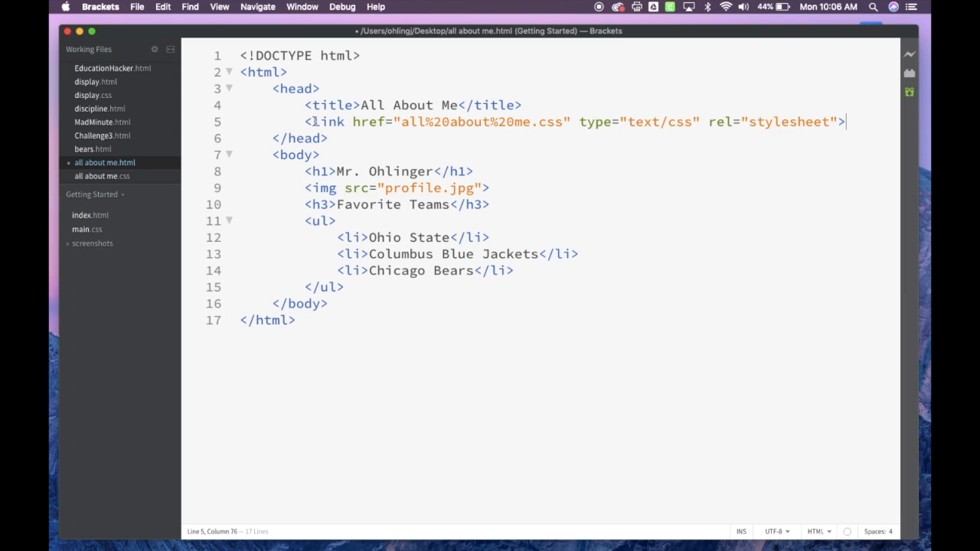
pyautogui.moveTo(380, 122)
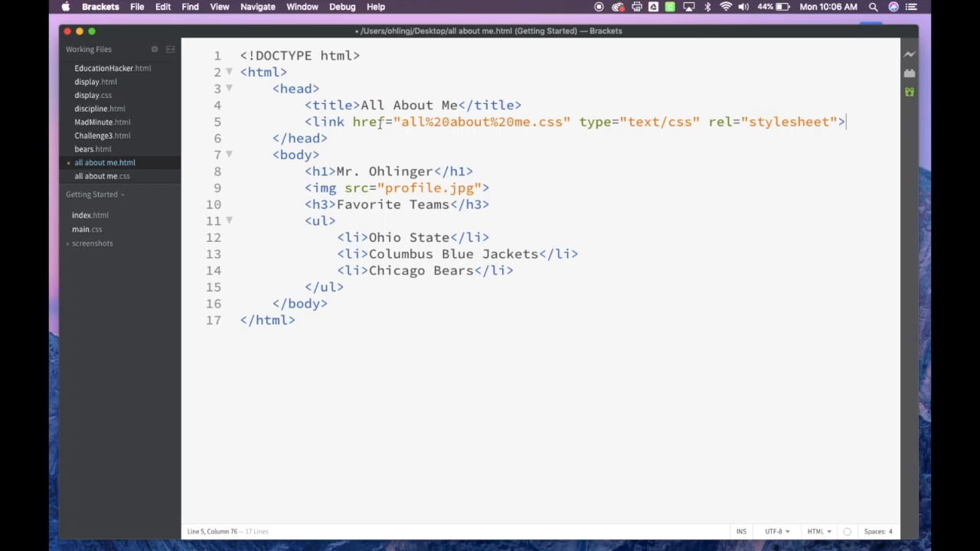
pyautogui.moveTo(756, 130)
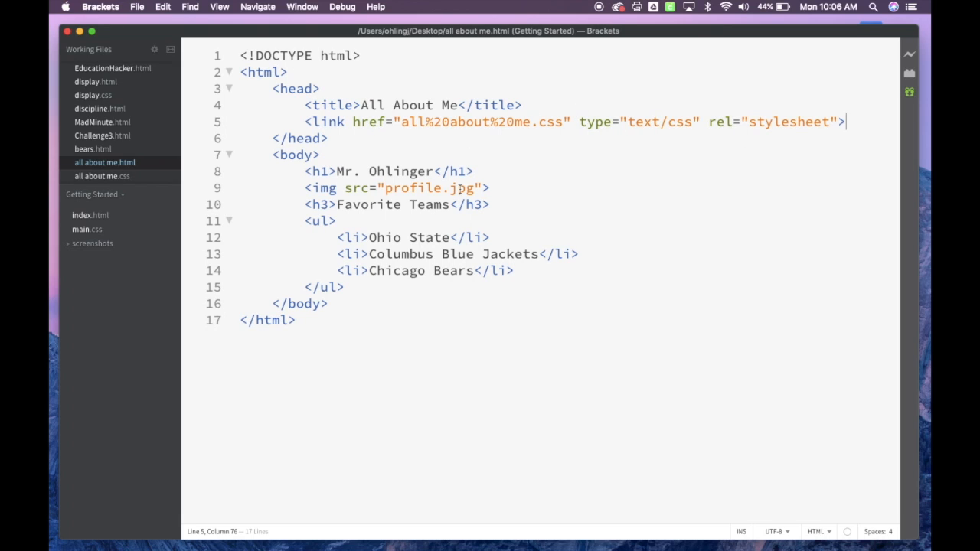
pyautogui.moveTo(528, 104)
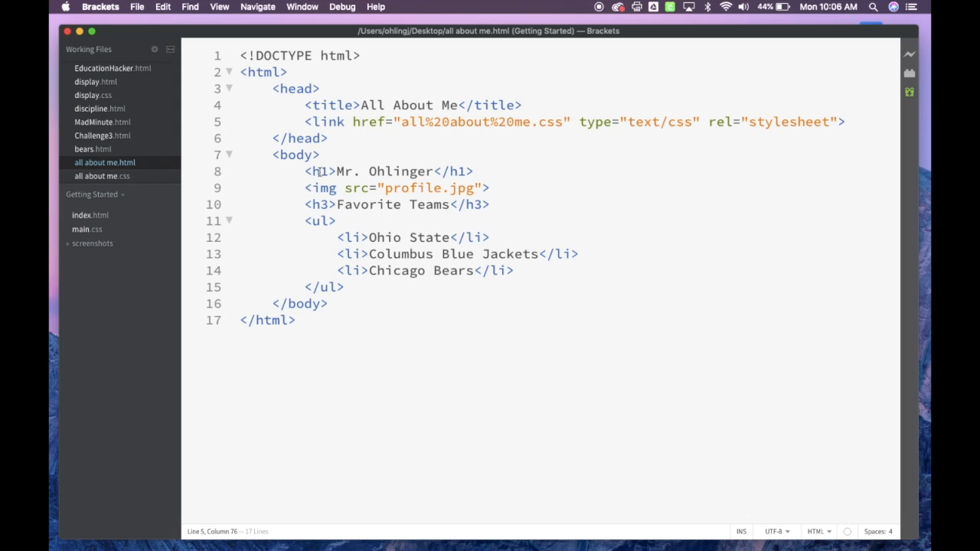
pyautogui.moveTo(95, 175)
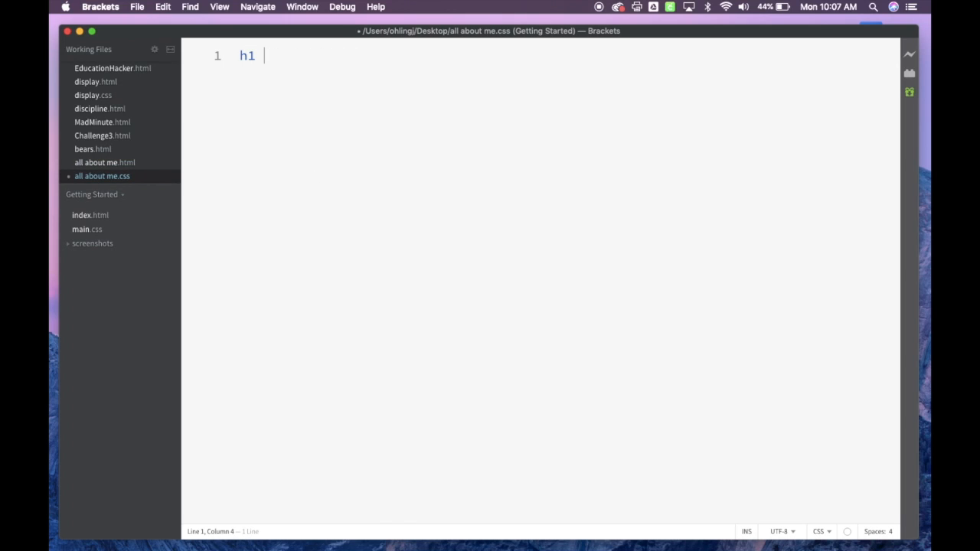
# Write the h1 rule body { color: aqua; } in all about me.css
pyautogui.write('{')
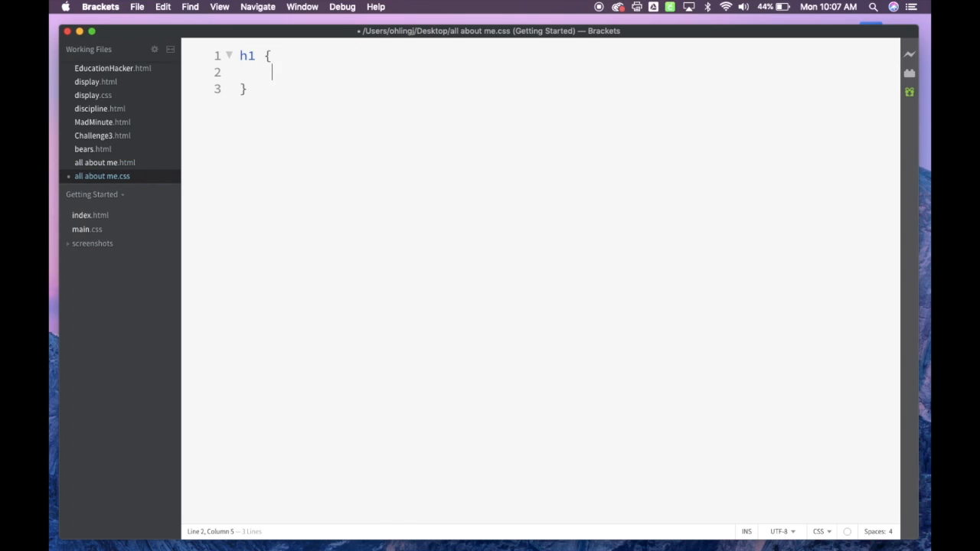
pyautogui.write('color: aqua')
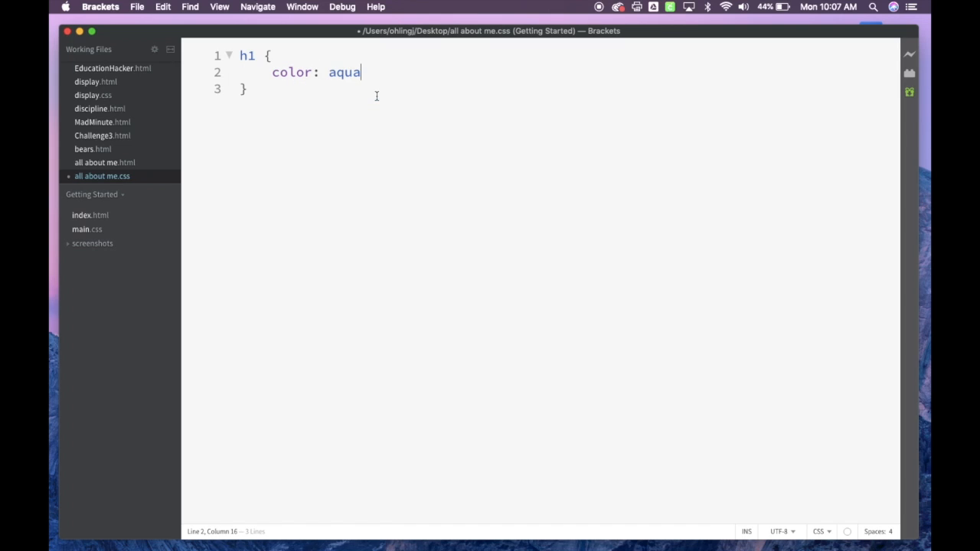
pyautogui.write(';')
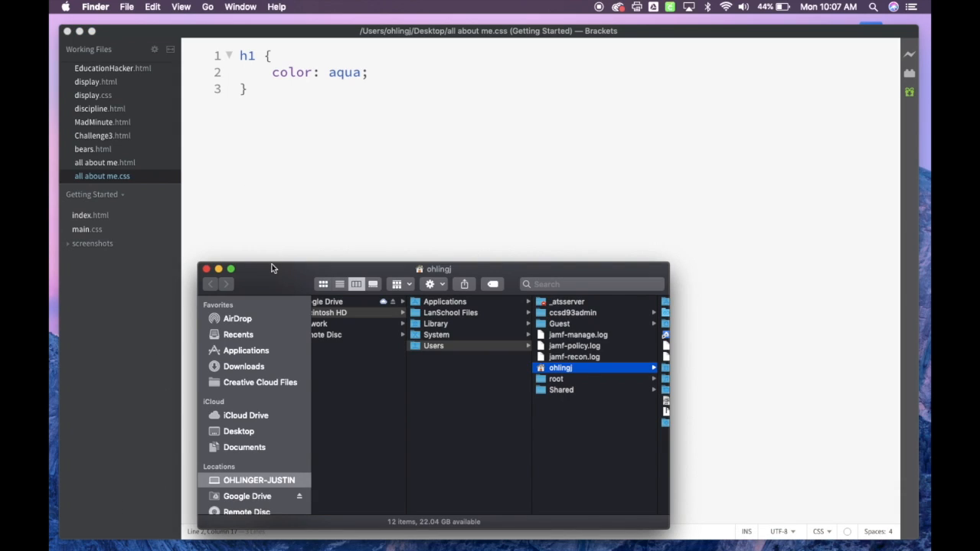
# Load all about me.html in Chrome to see the Mr. Ohlinger heading in aqua
pyautogui.click(239, 431)
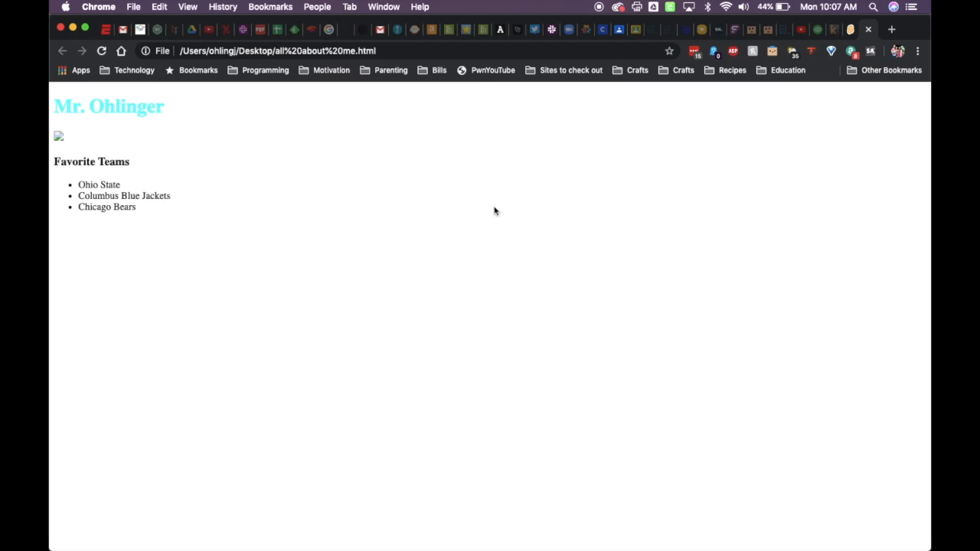
pyautogui.moveTo(132, 122)
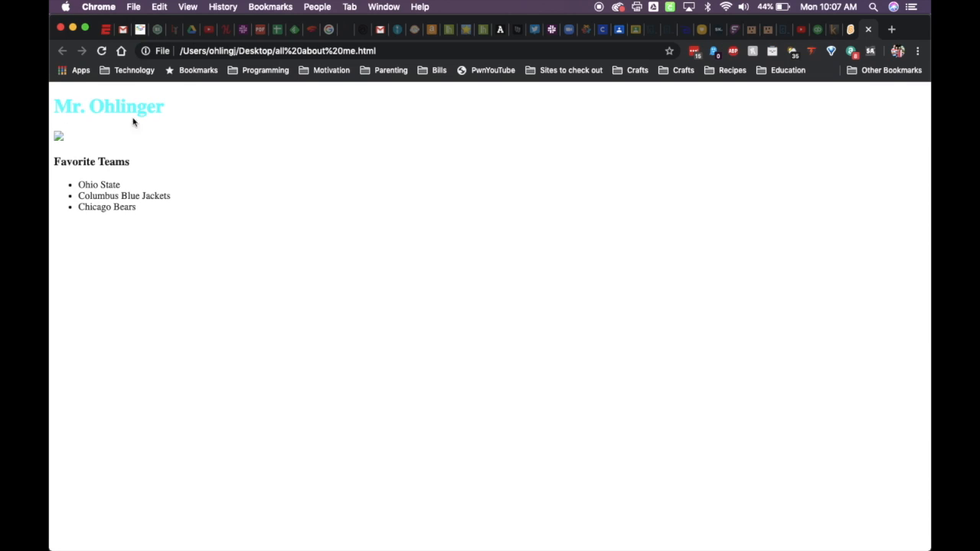
pyautogui.moveTo(147, 110)
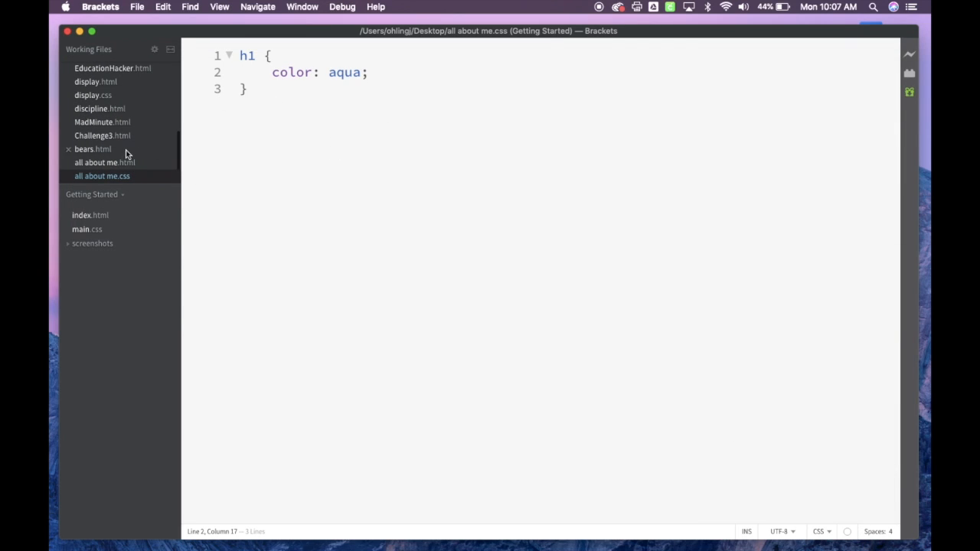
# Switch back to all about me.html in Brackets' Working Files
pyautogui.click(104, 163)
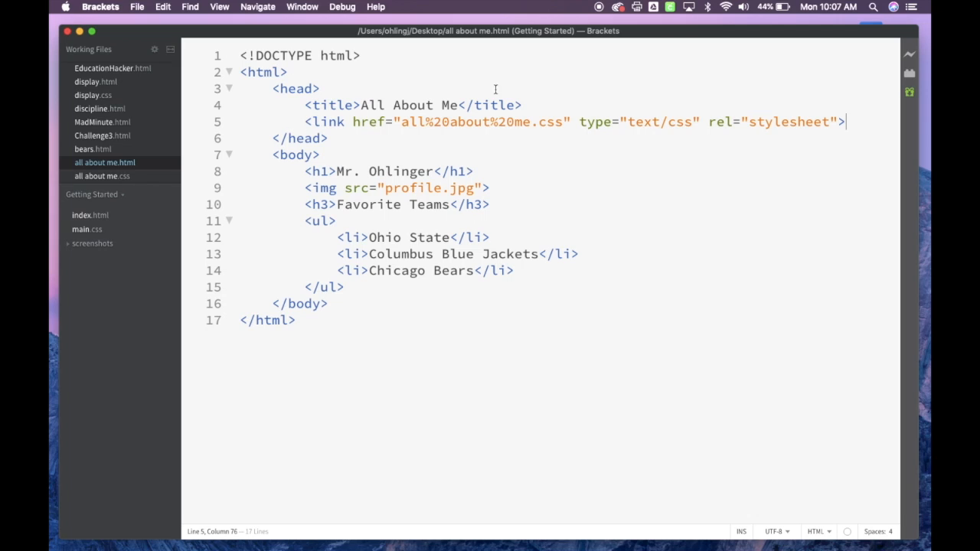
pyautogui.moveTo(666, 113)
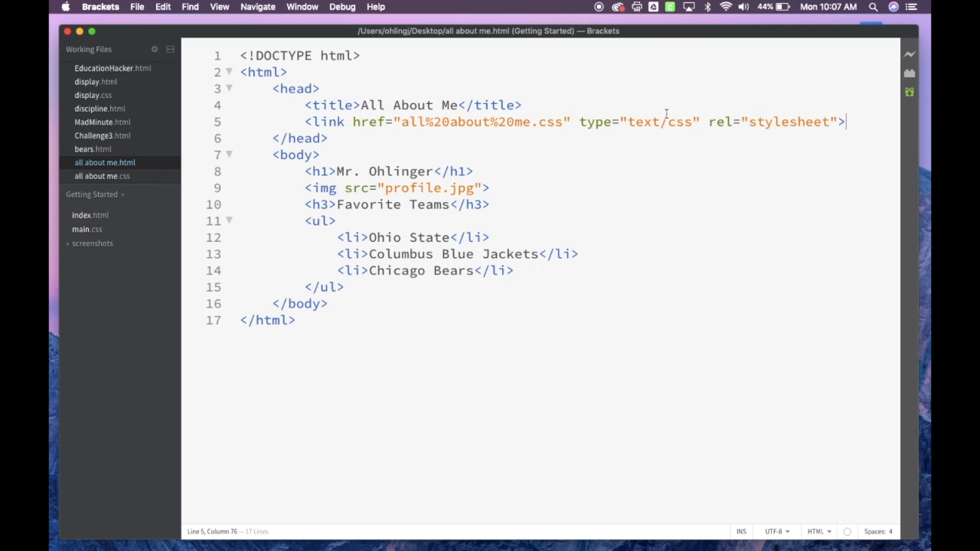
pyautogui.moveTo(413, 31)
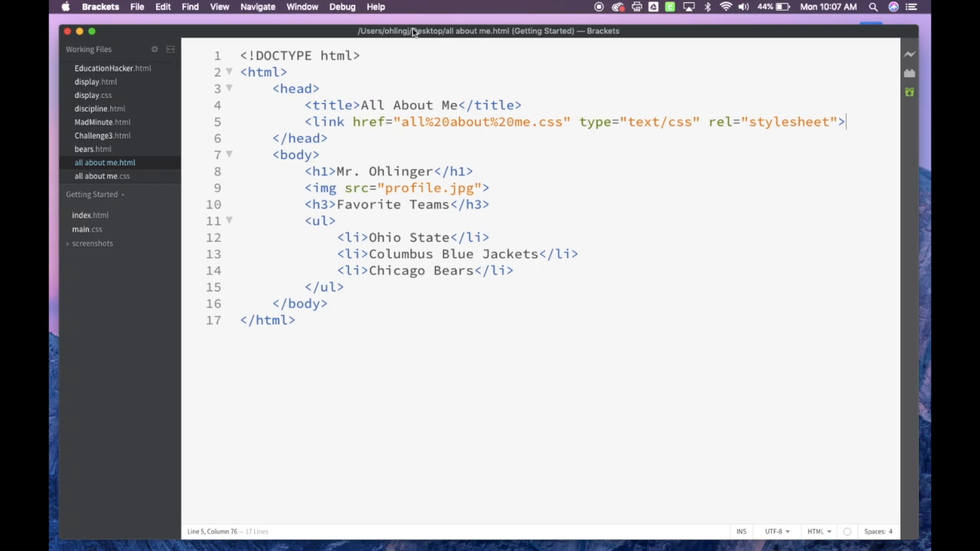
pyautogui.moveTo(423, 36)
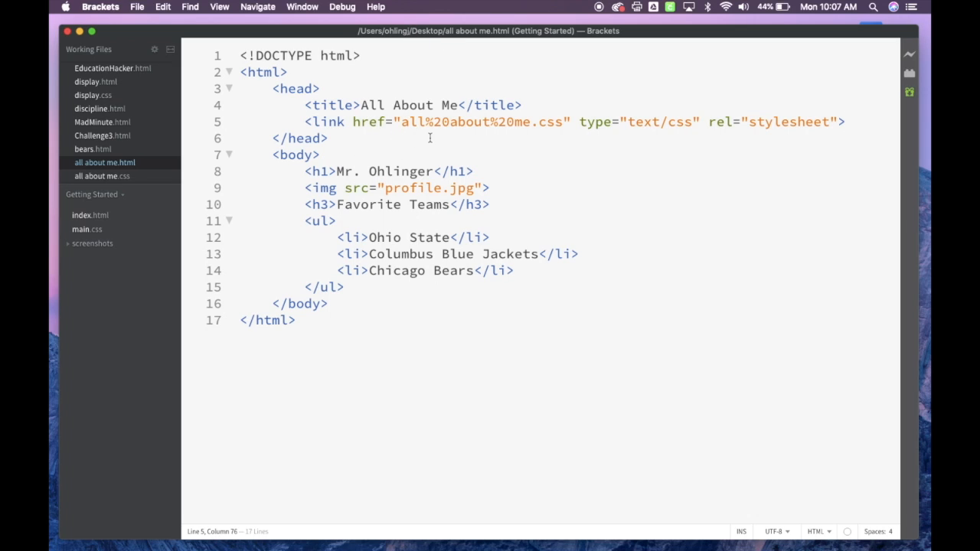
pyautogui.moveTo(432, 75)
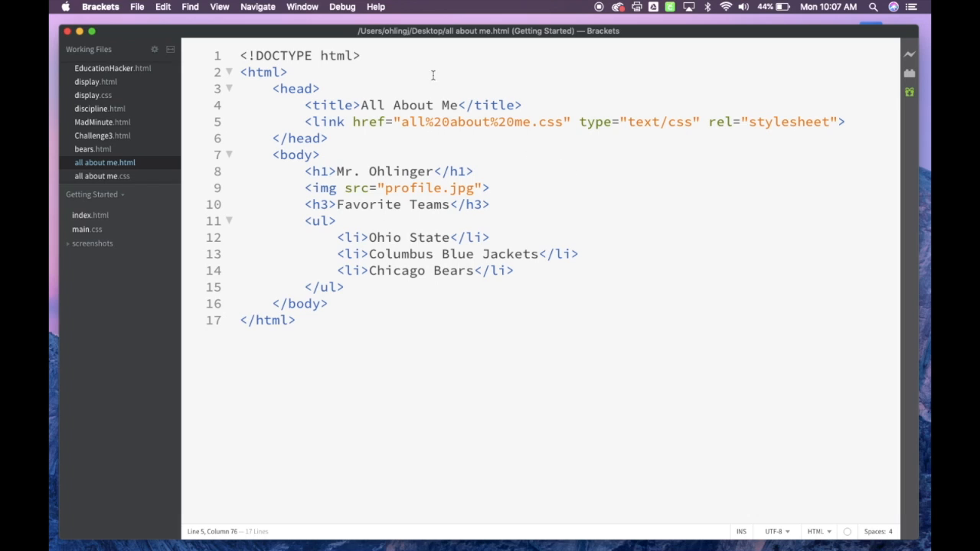